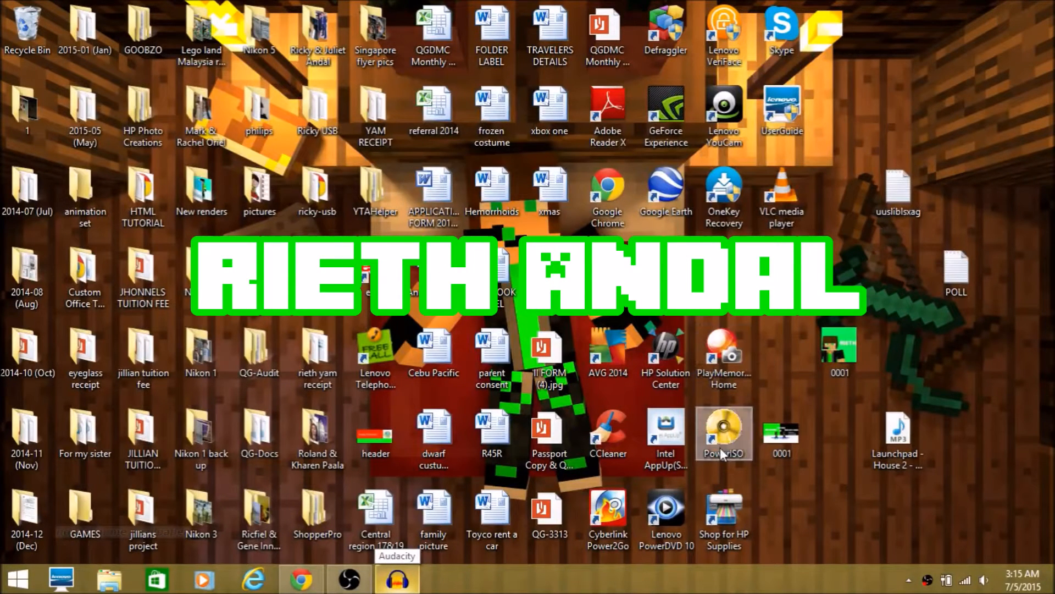
mouse_move(886, 310)
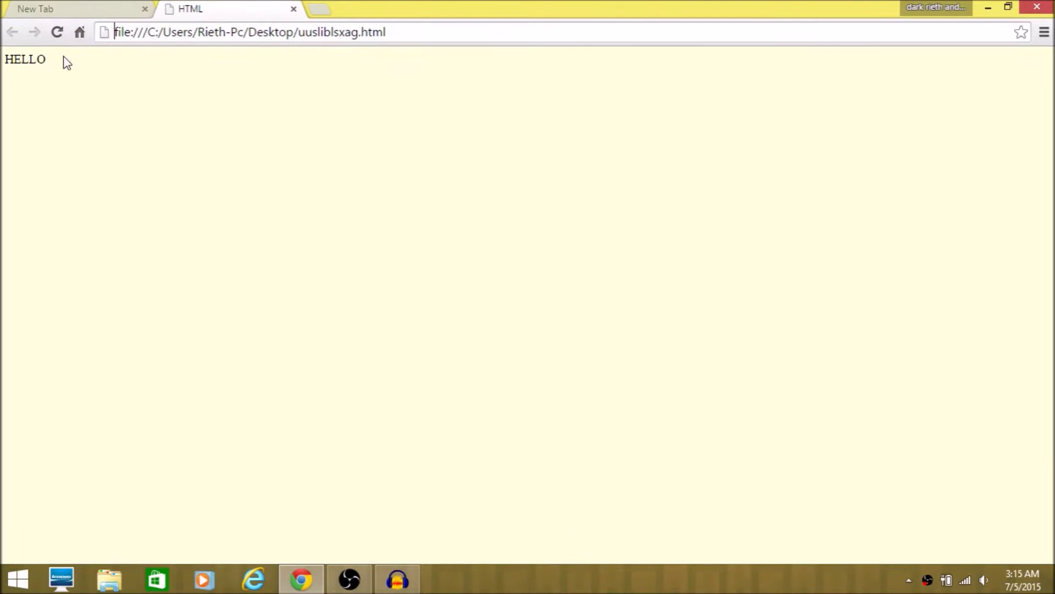
mouse_move(123, 52)
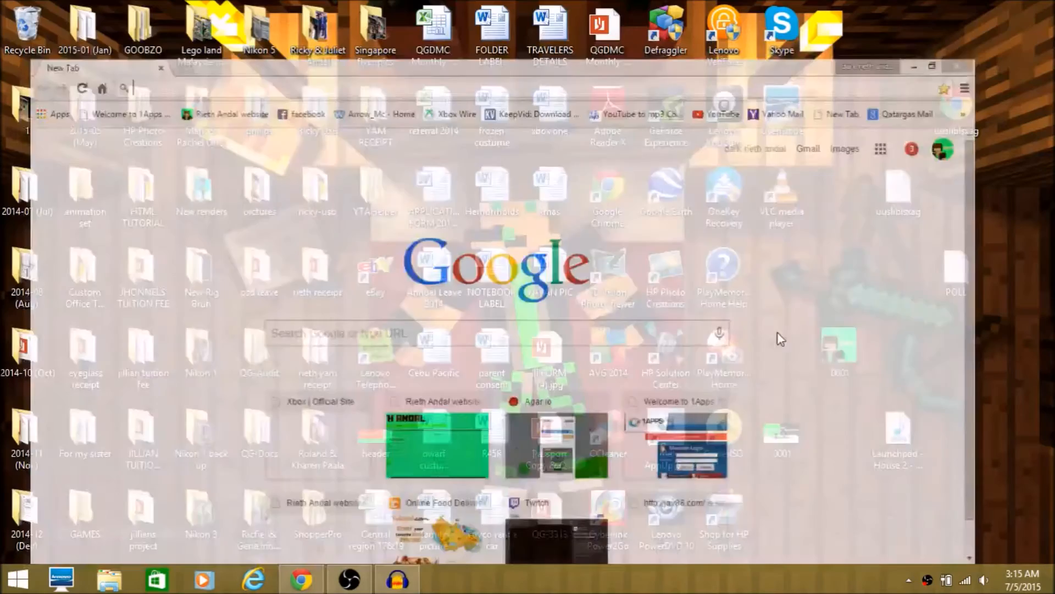
- Minimize Chrome after previewing the local HELLO page, returning to the desktop
click(303, 587)
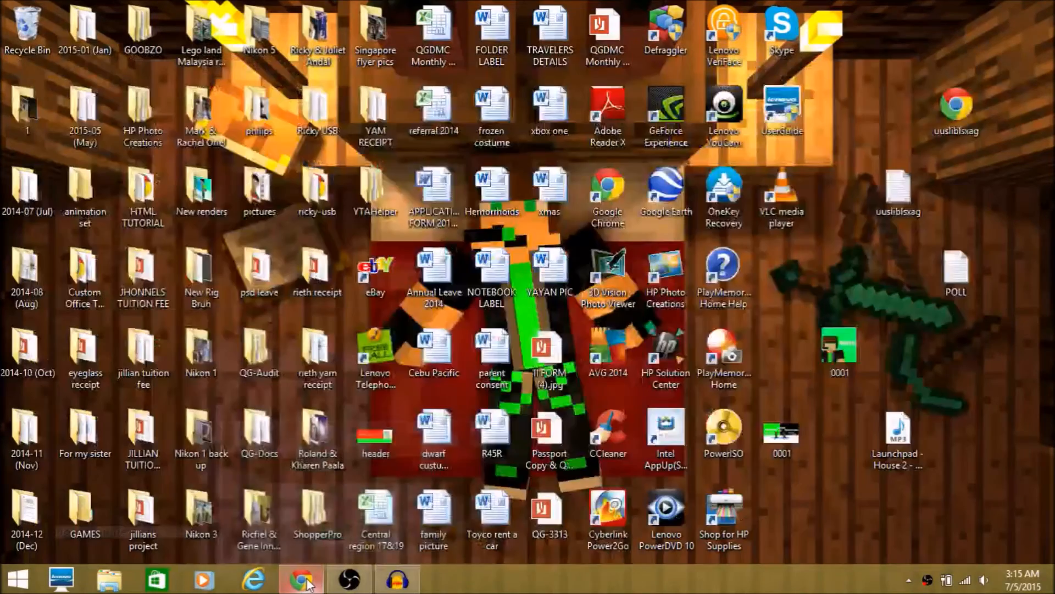
click(300, 578)
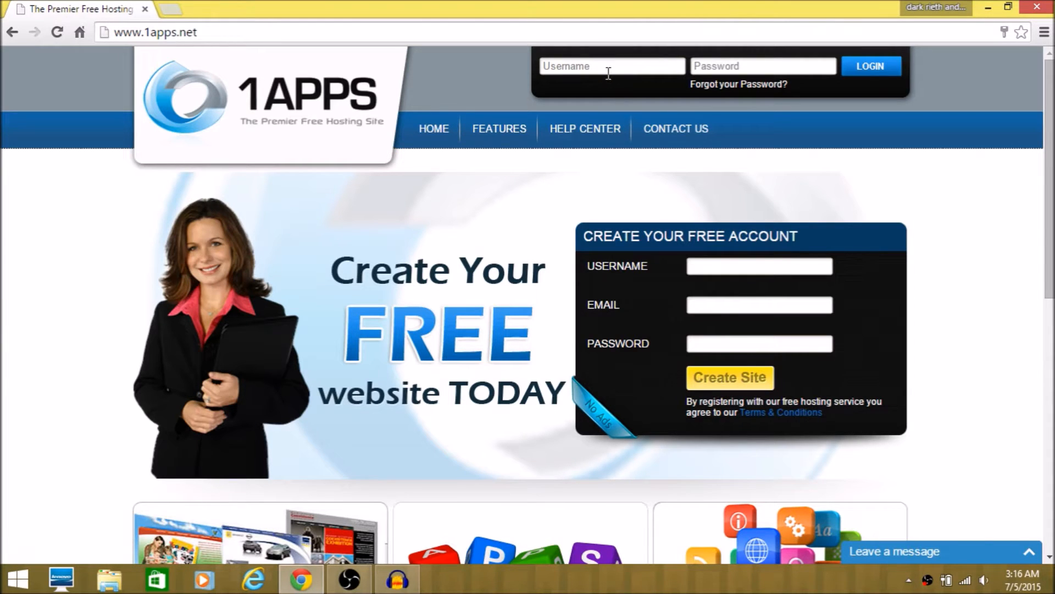
text(rieth)
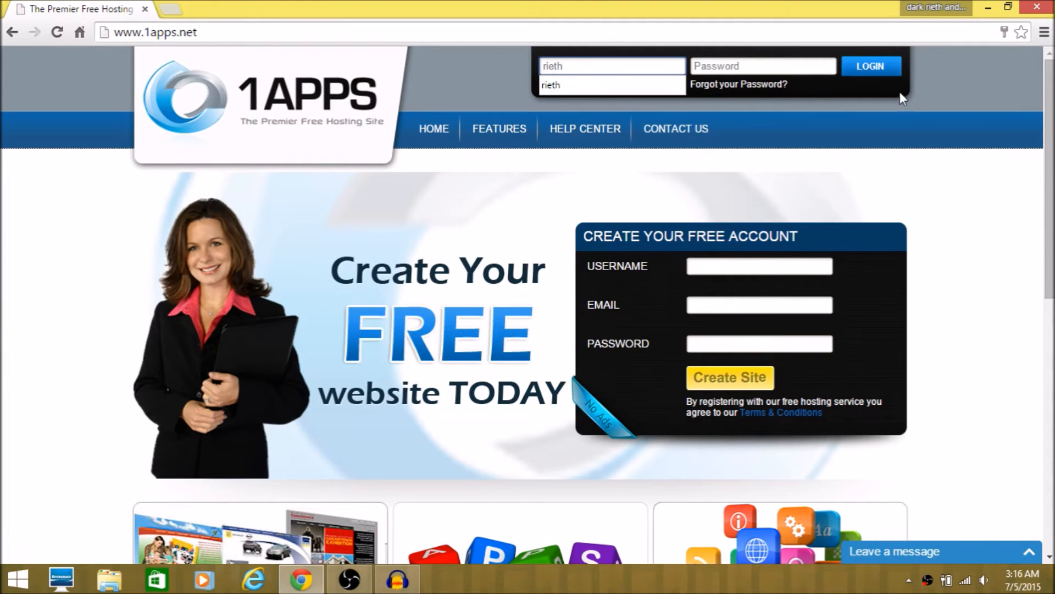
text(rieth)
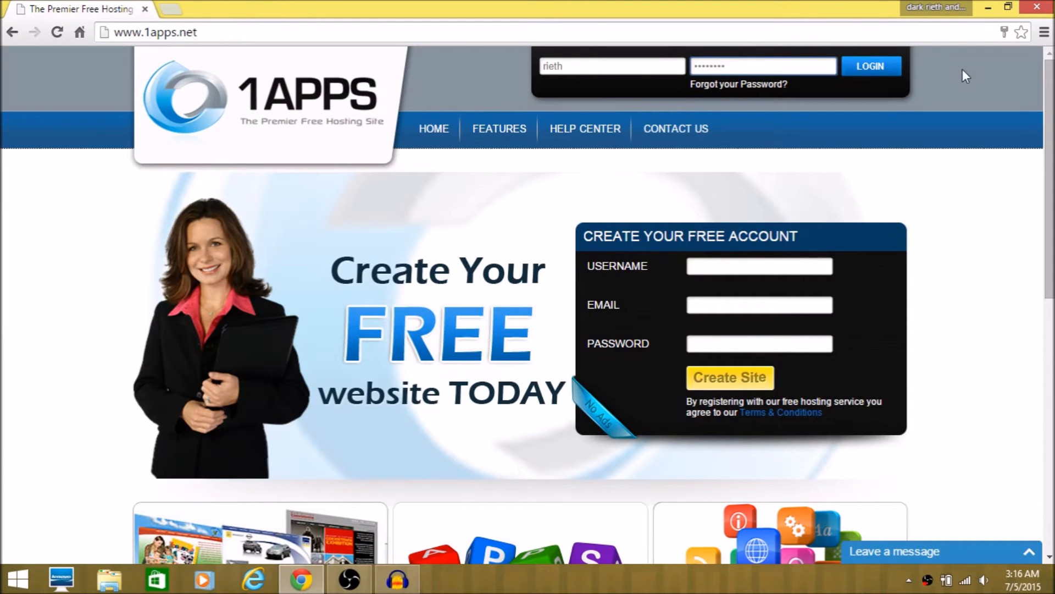
click(870, 66)
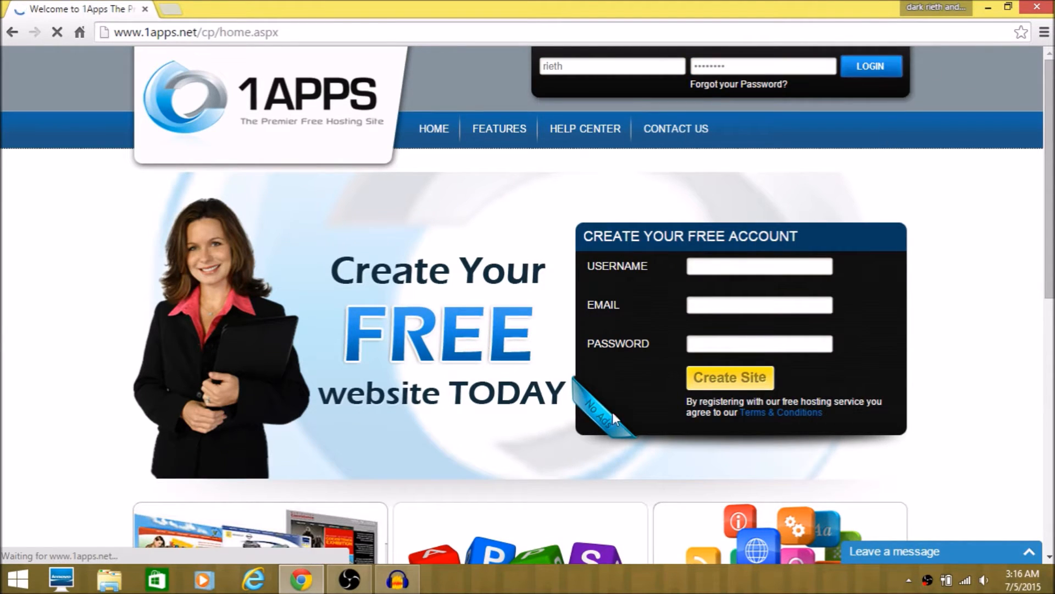
click(870, 66)
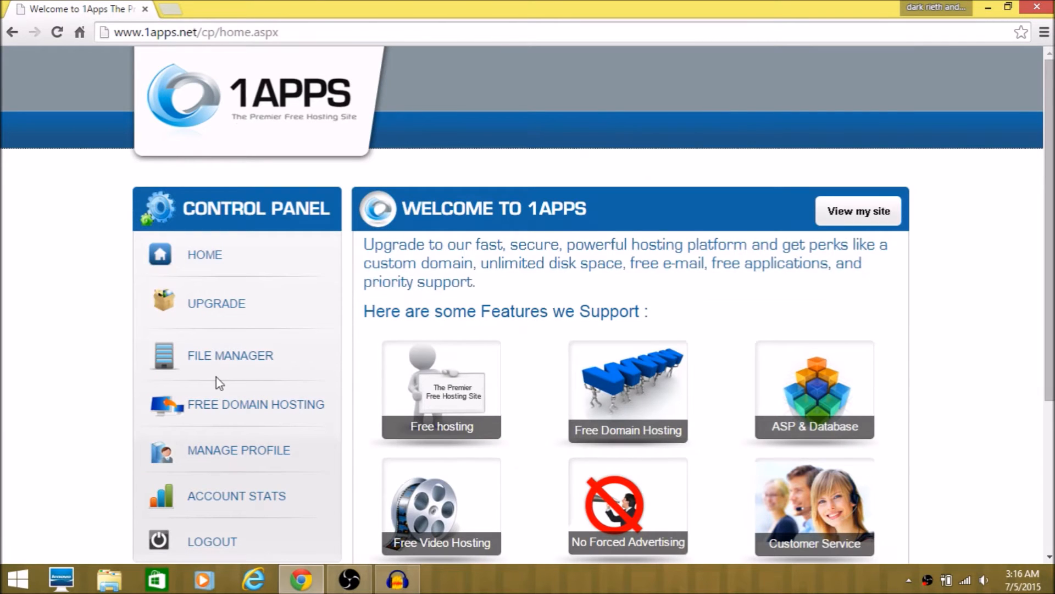
- In the File Manager, create a new directory named HTML on the hosted site
click(230, 356)
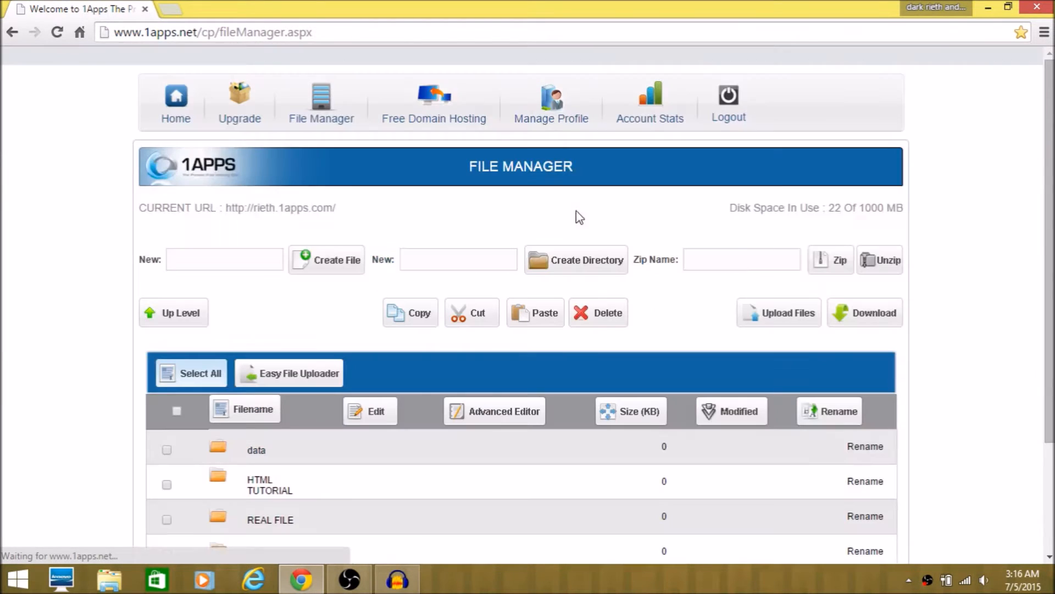
click(458, 258)
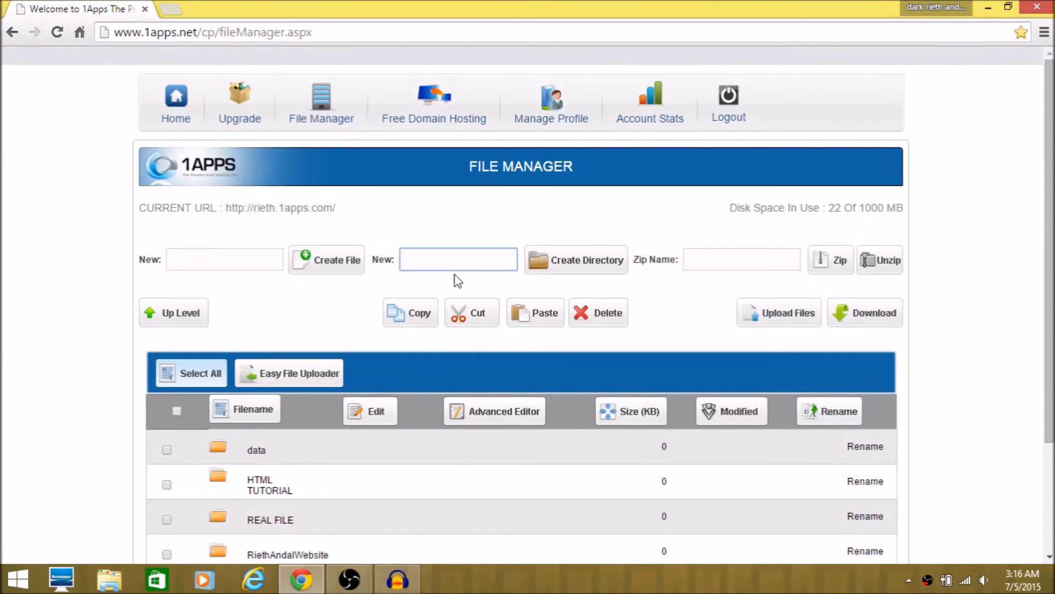
text(HTN)
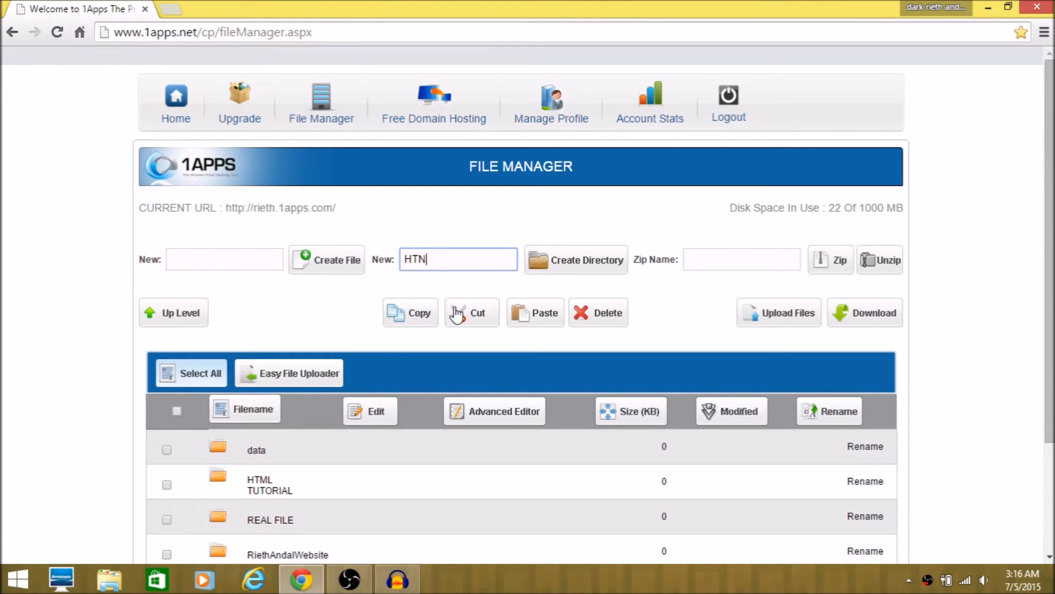
text(HTML)
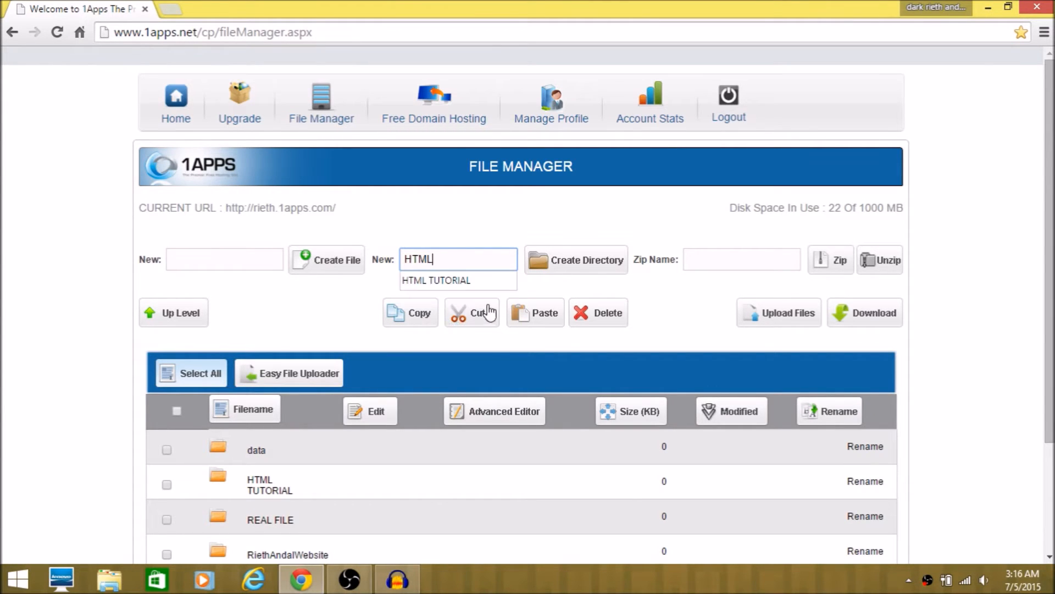
click(576, 260)
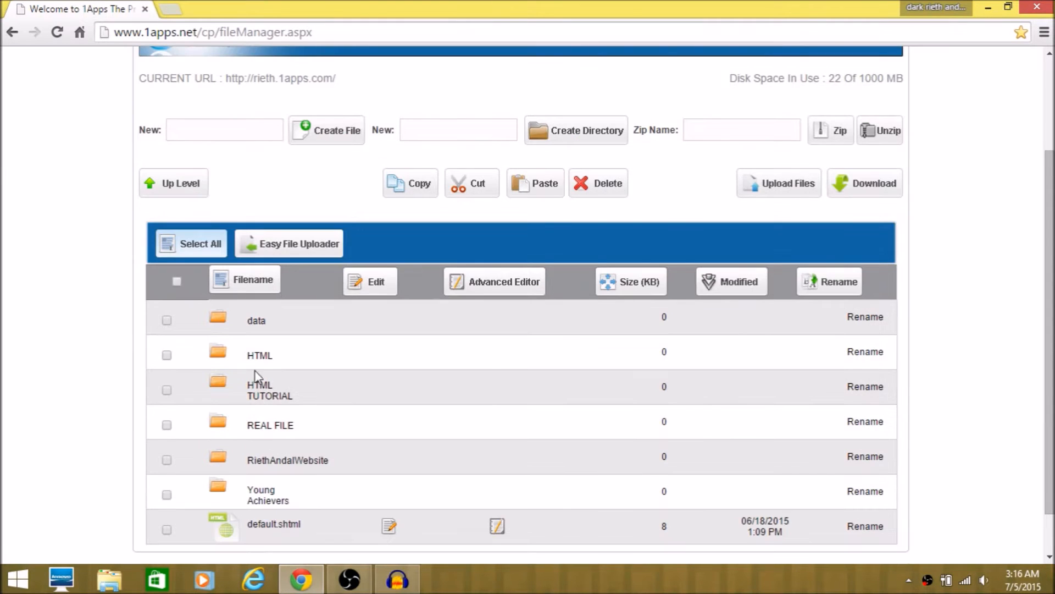
- Enter the new HTML folder, currently empty, ready for uploading files
double_click(260, 355)
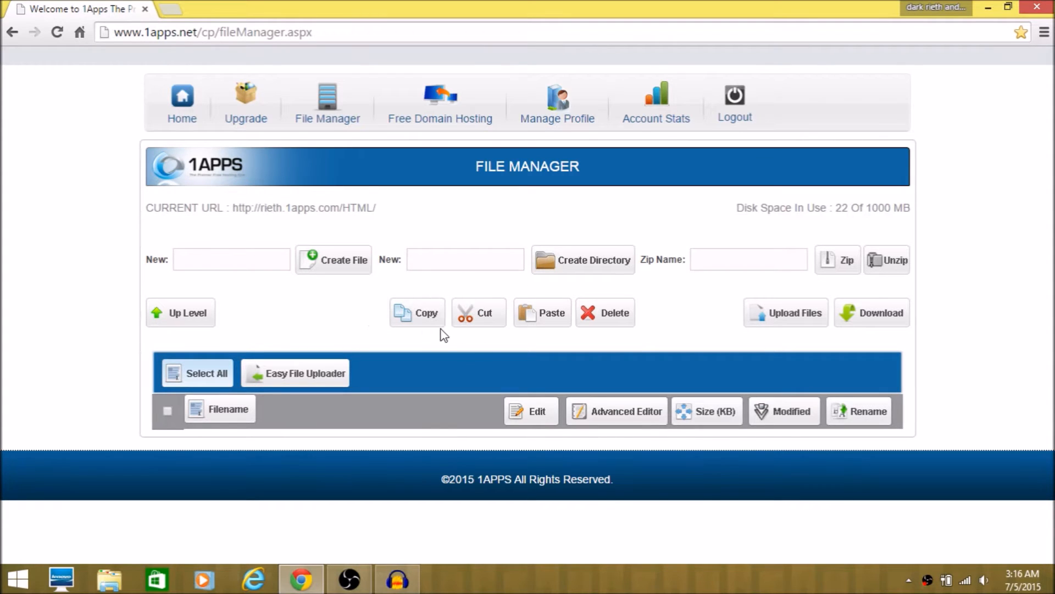
click(786, 312)
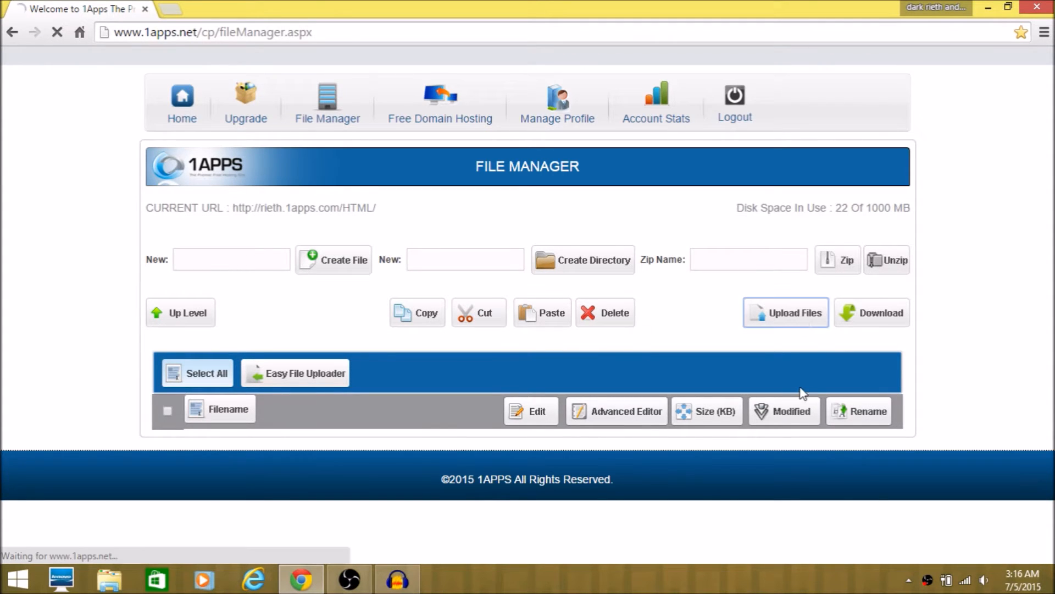
- Upload the local uuslibIsxag HTML page and its text file into the HTML folder, then view the page live
click(786, 313)
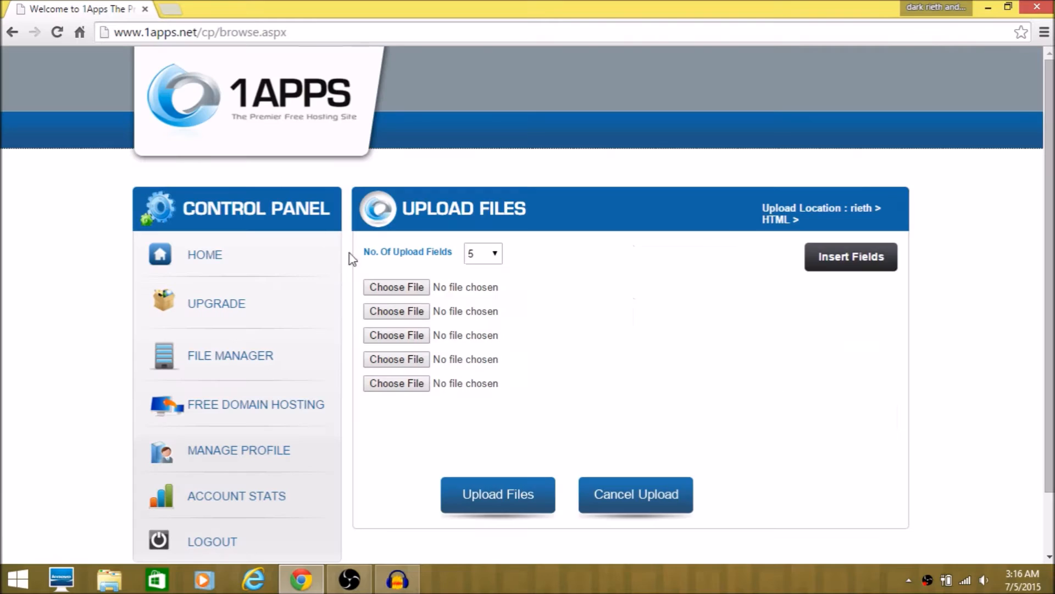
click(396, 287)
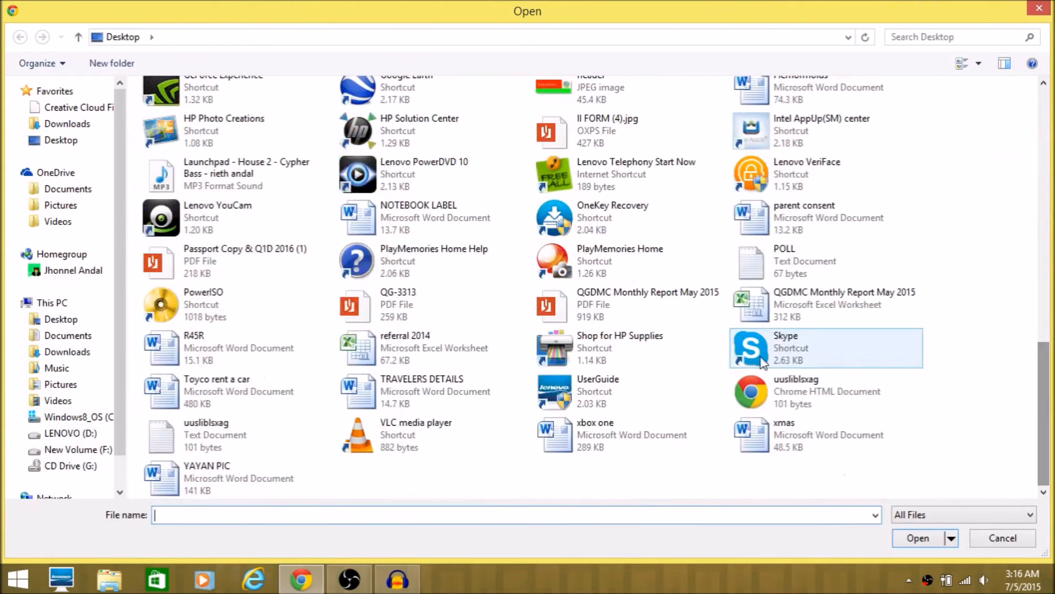
click(918, 538)
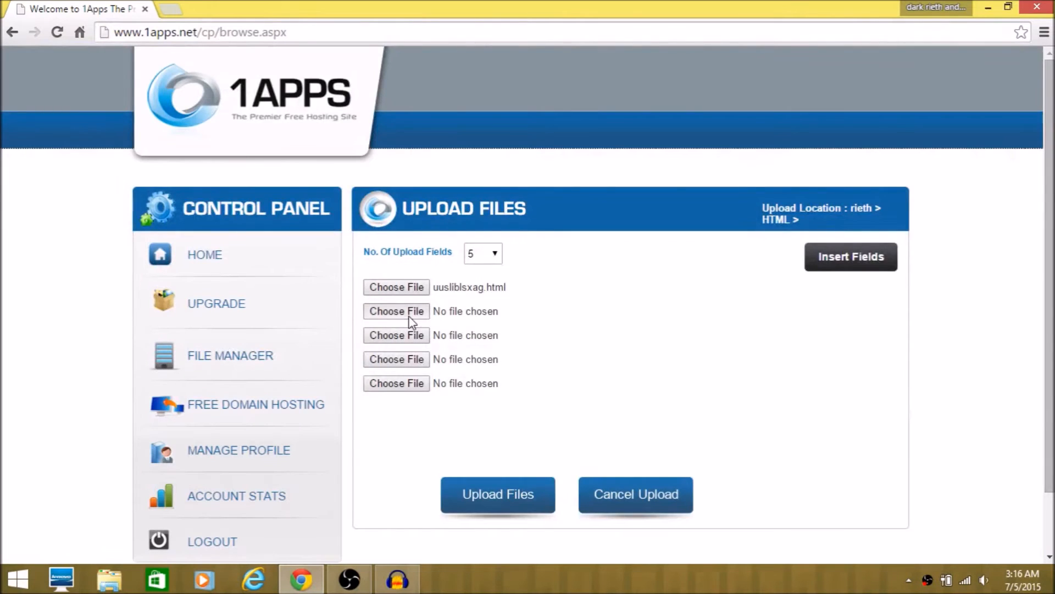
click(396, 311)
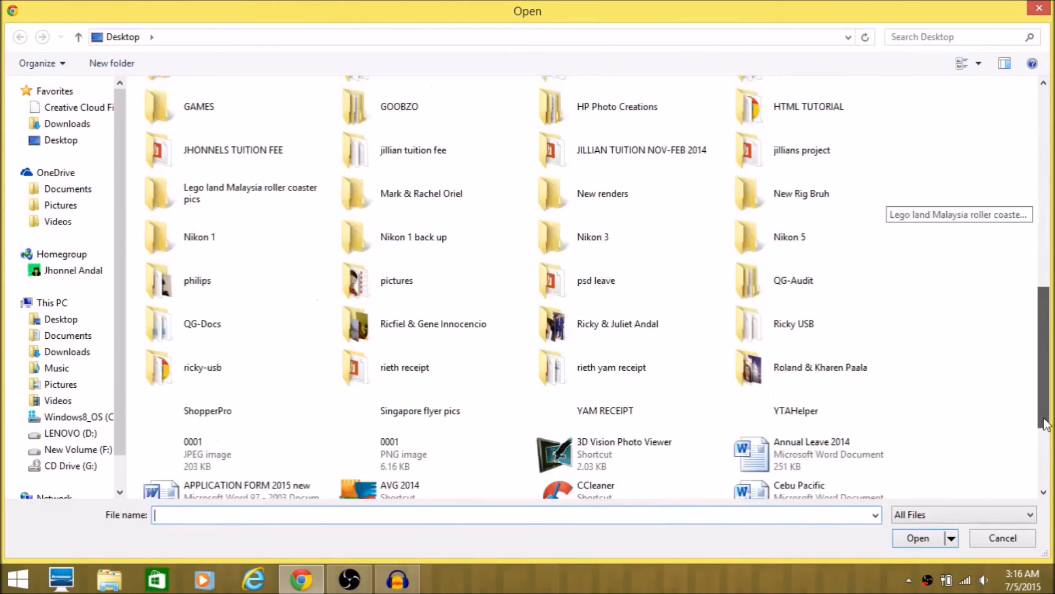
scroll(down, 3)
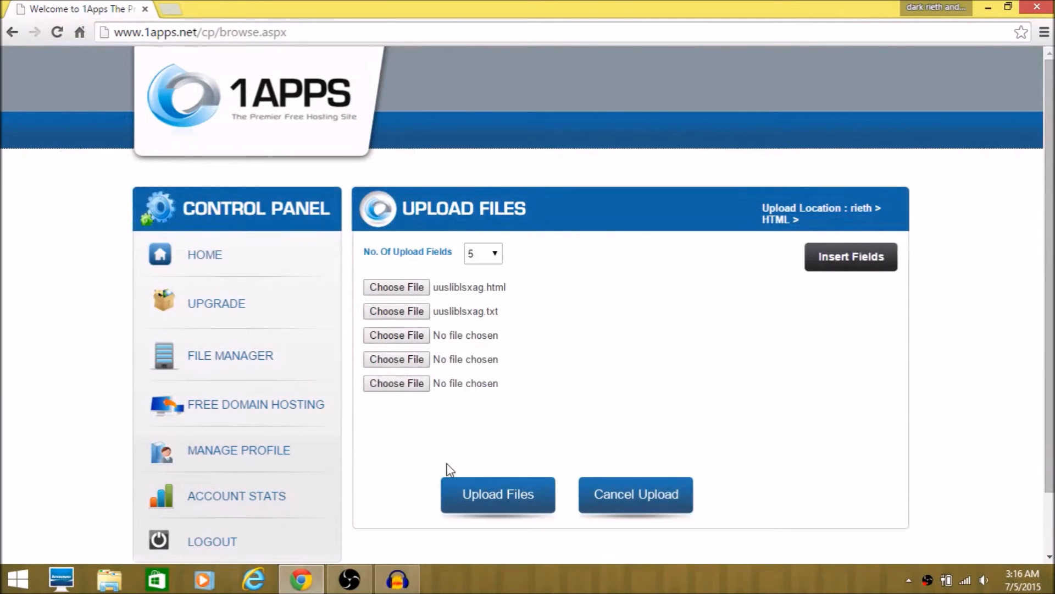
click(498, 494)
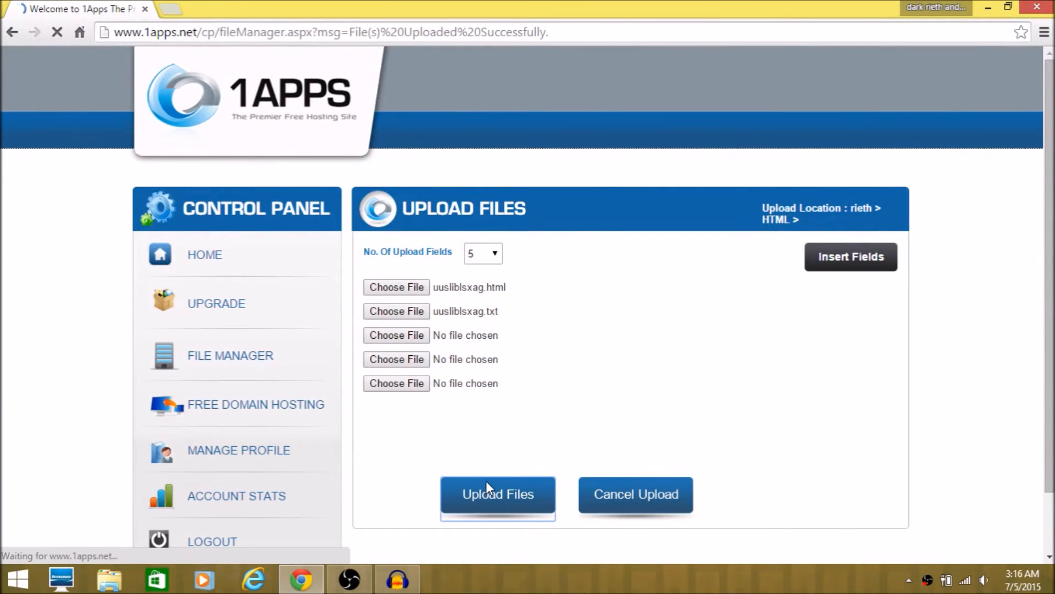
click(499, 495)
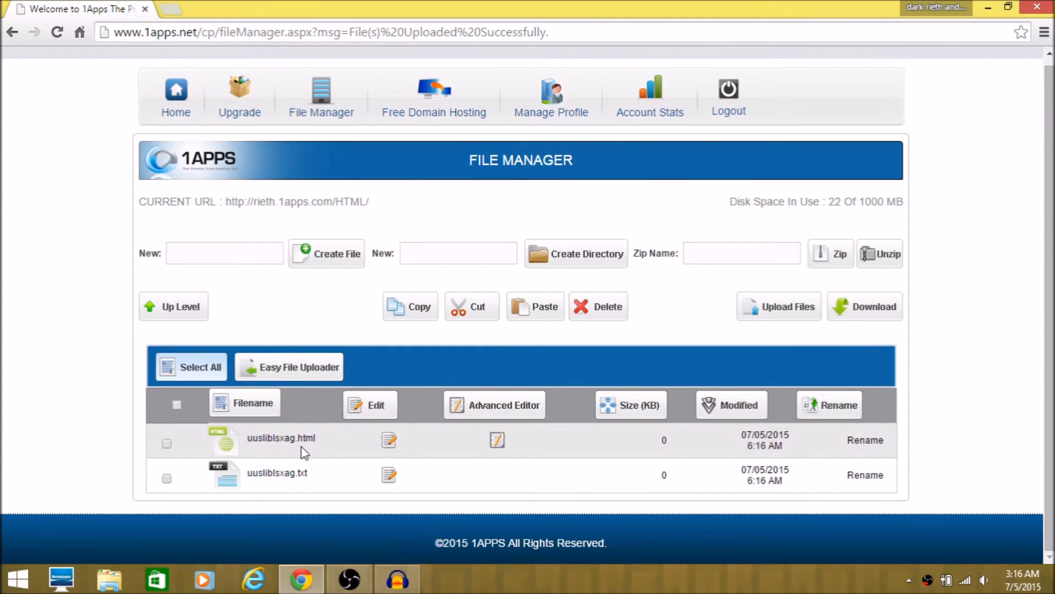
click(280, 437)
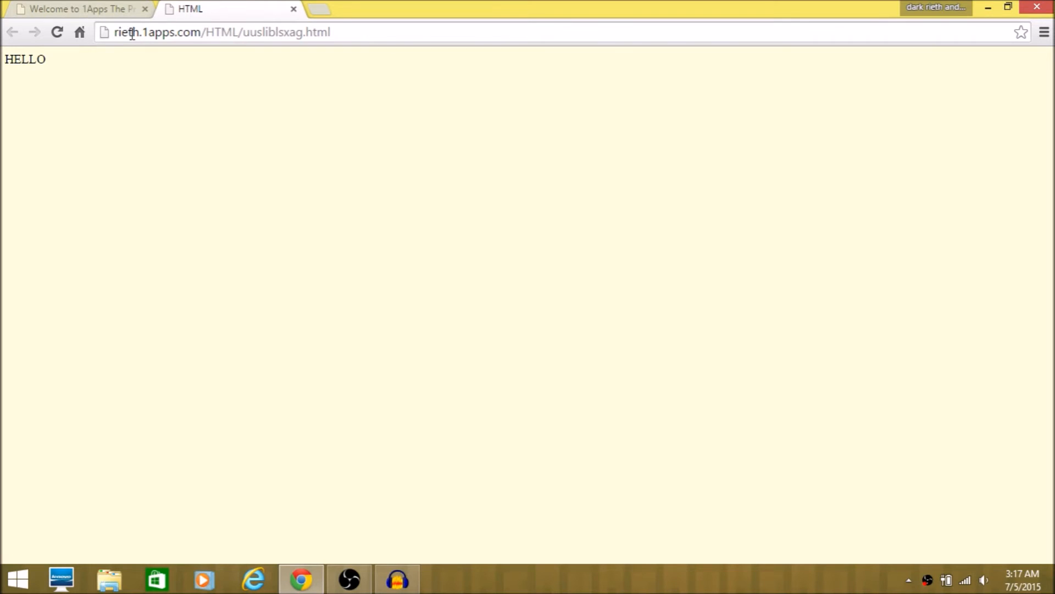
mouse_move(316, 12)
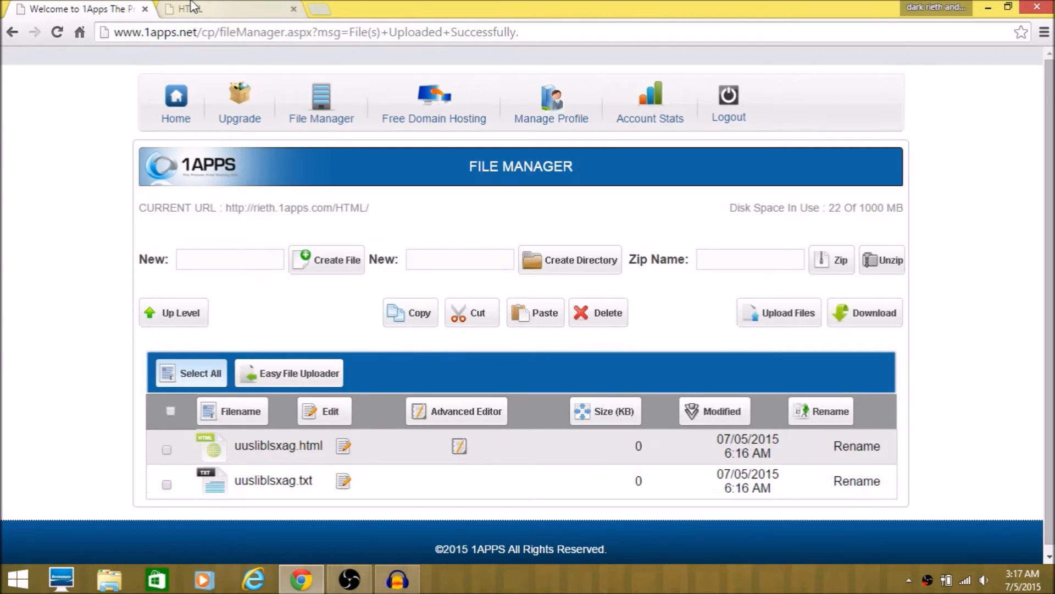
click(196, 9)
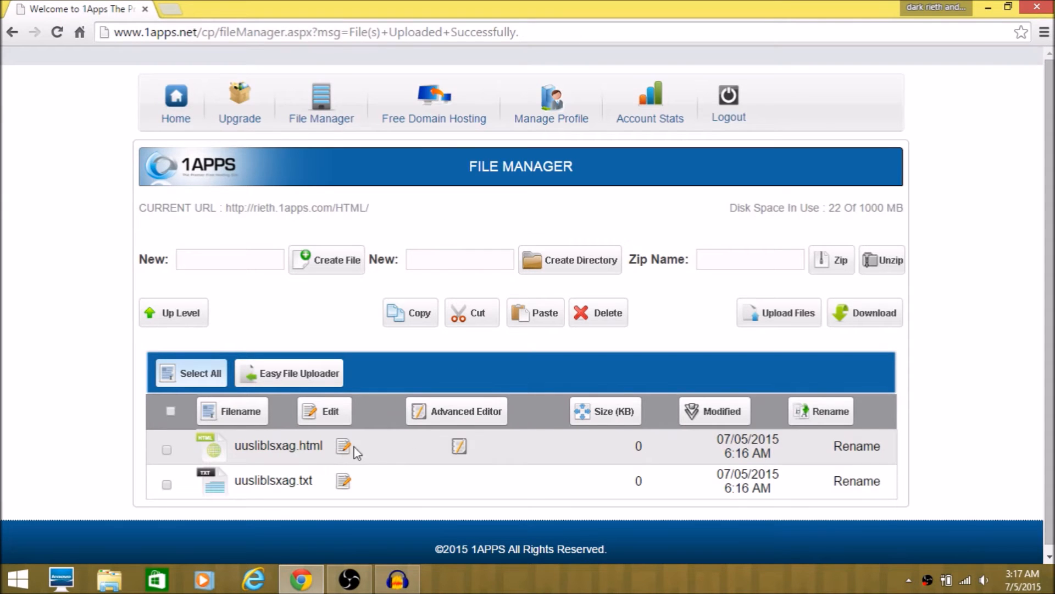
- Wrap HELLO in <font face="Segoe Ui Ligfht">...</font> in the hosted HTML page and save the changes
click(343, 446)
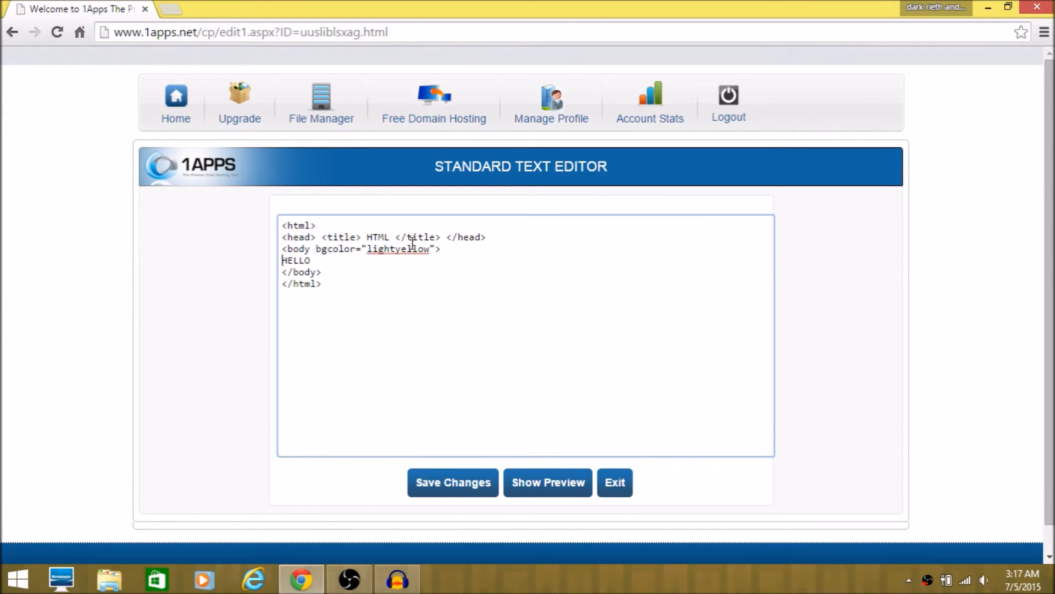
text(<f)
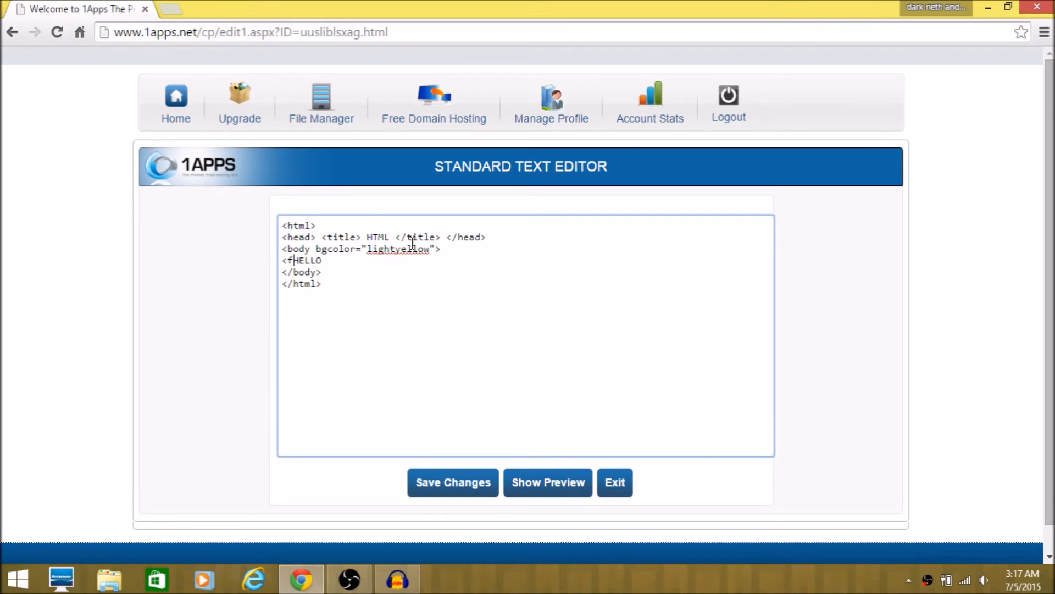
text(ob)
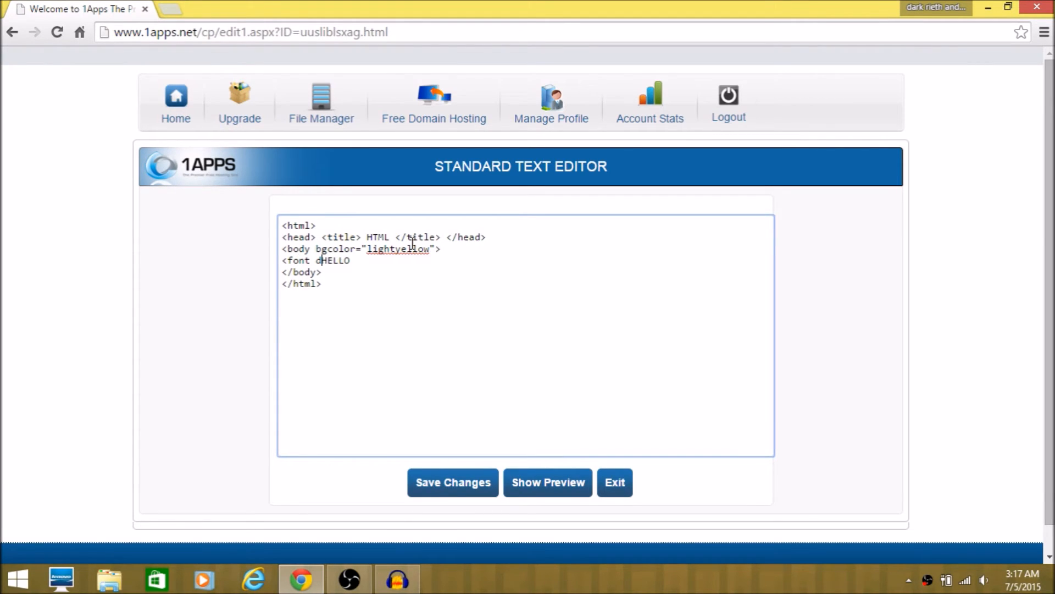
text(ace)
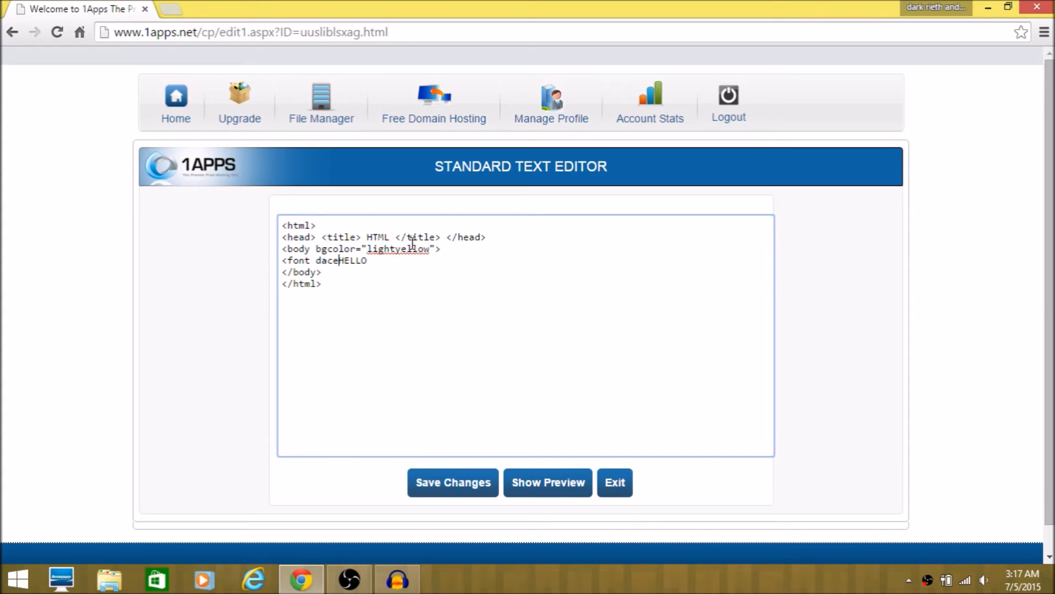
text(face)
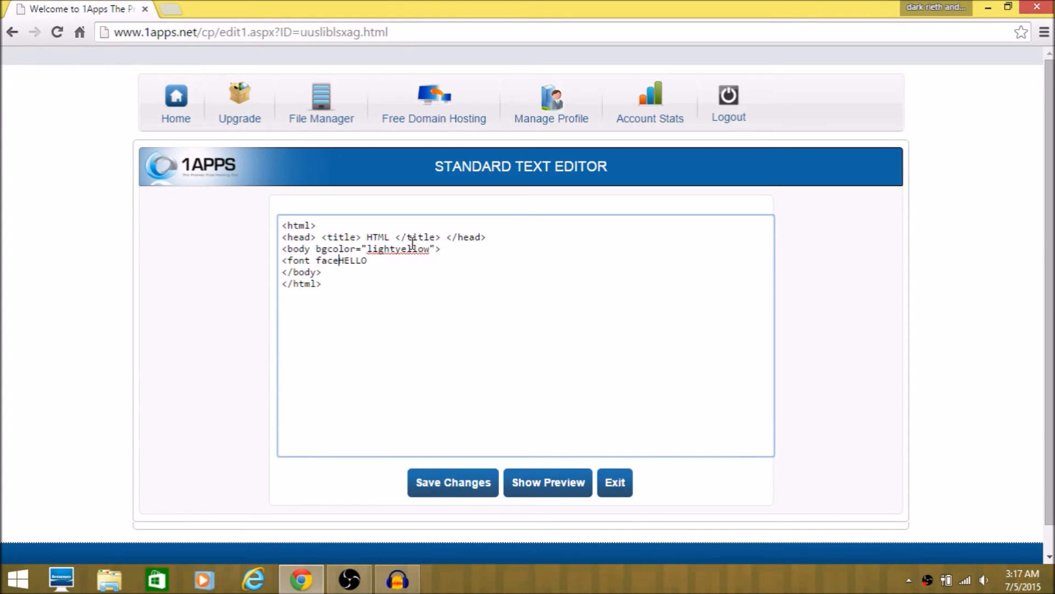
text(=)
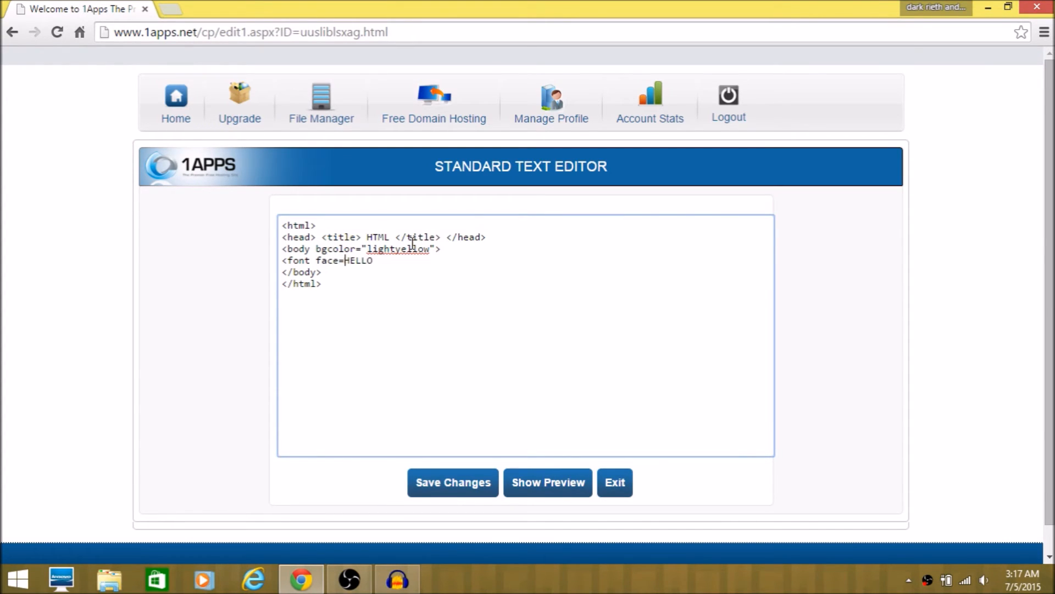
text("S)
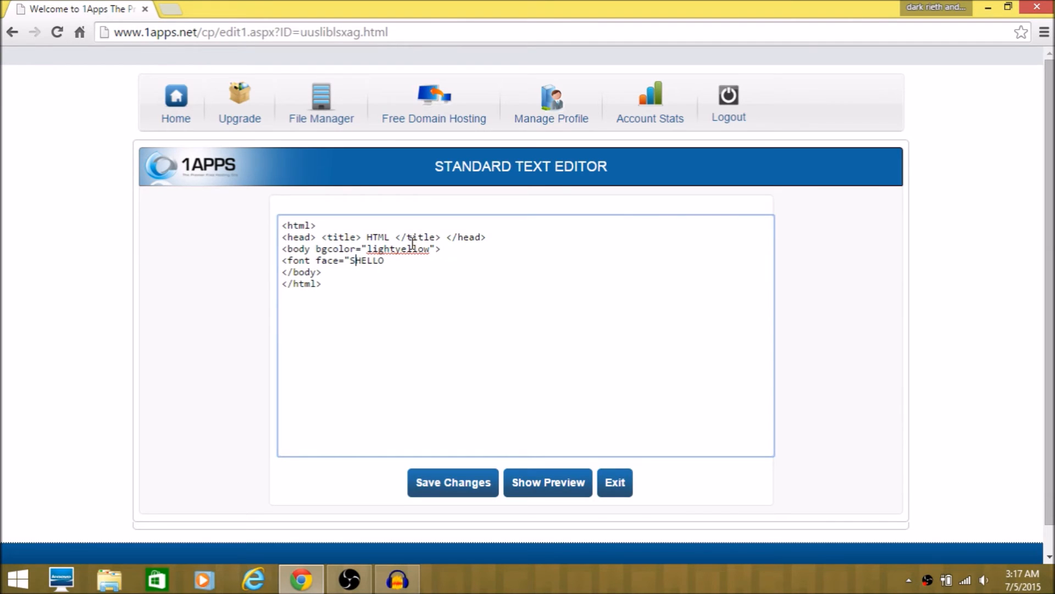
text(egoe Ui Ligfht)
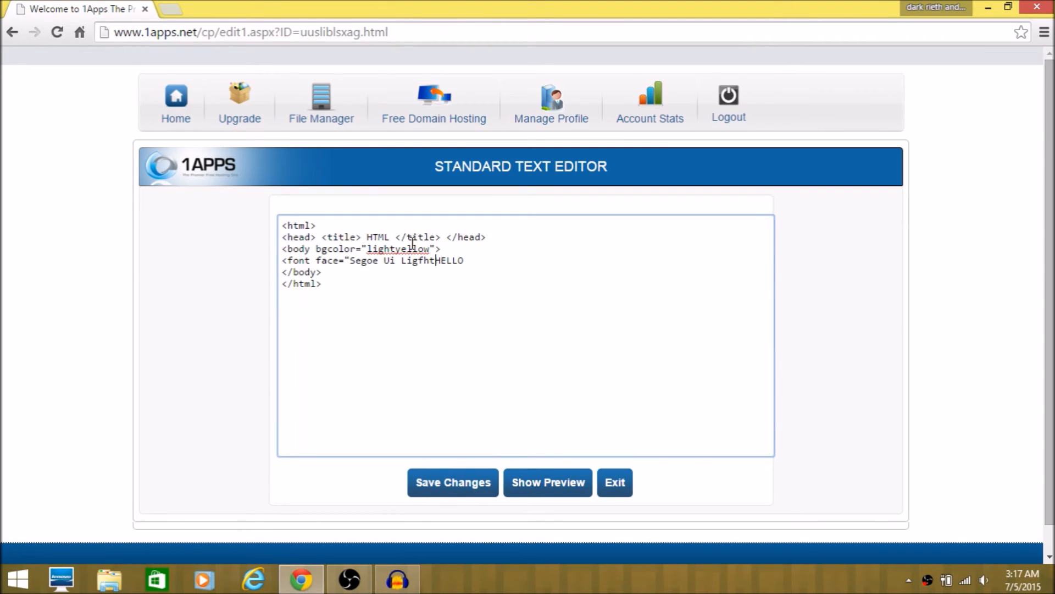
text(">)
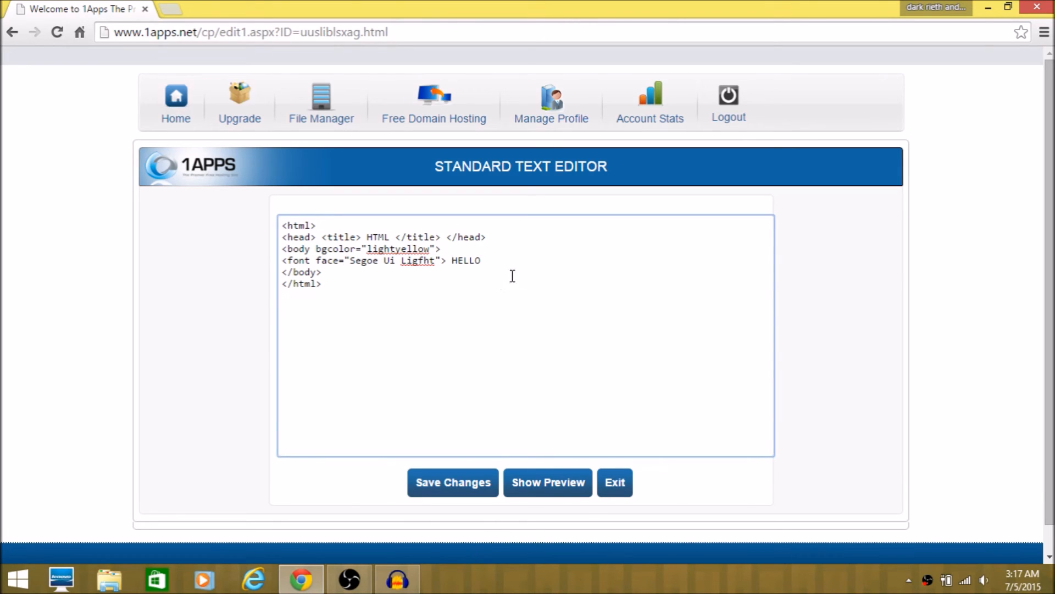
text(<)
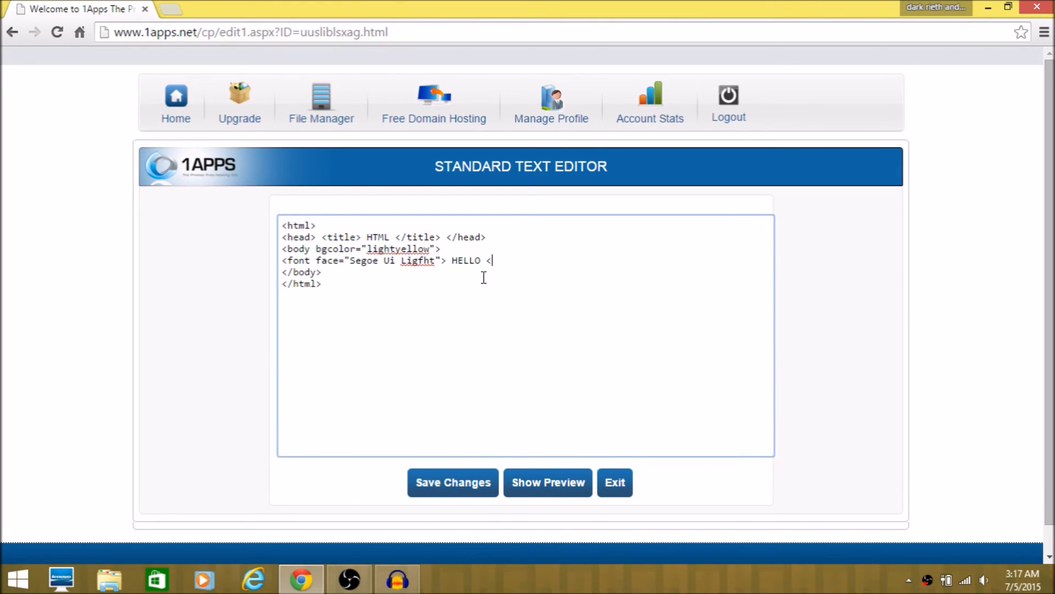
text(/font)
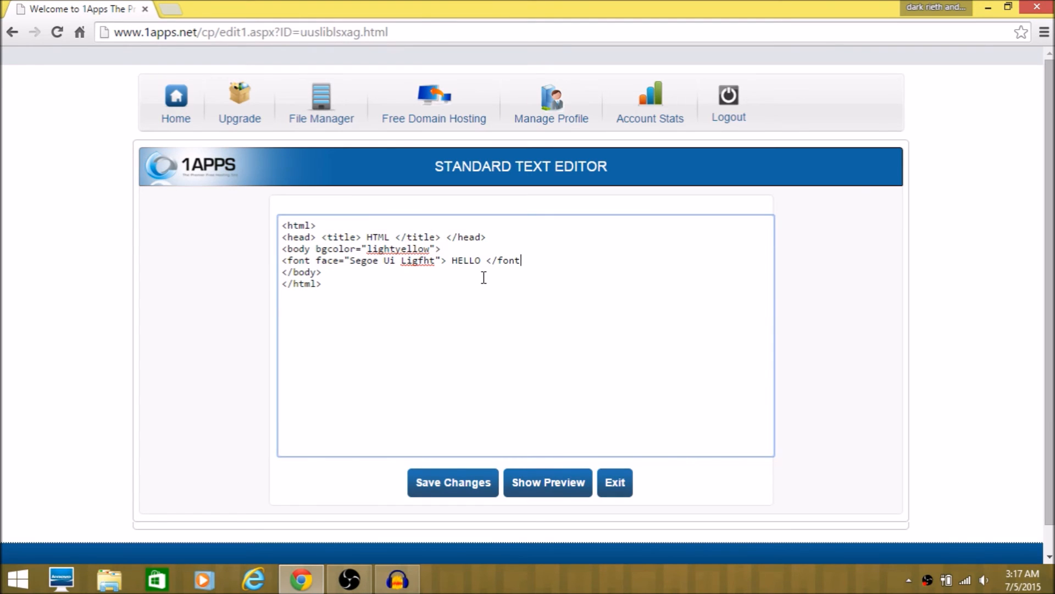
click(453, 483)
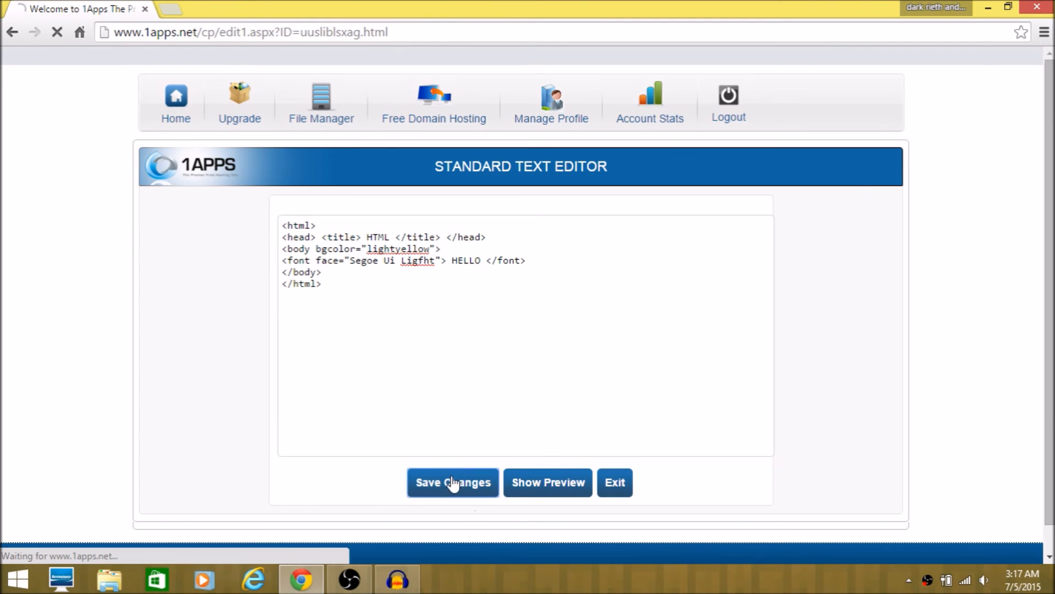
- Exit the editor to the HTML folder listing and view the updated live page, then close it
click(453, 482)
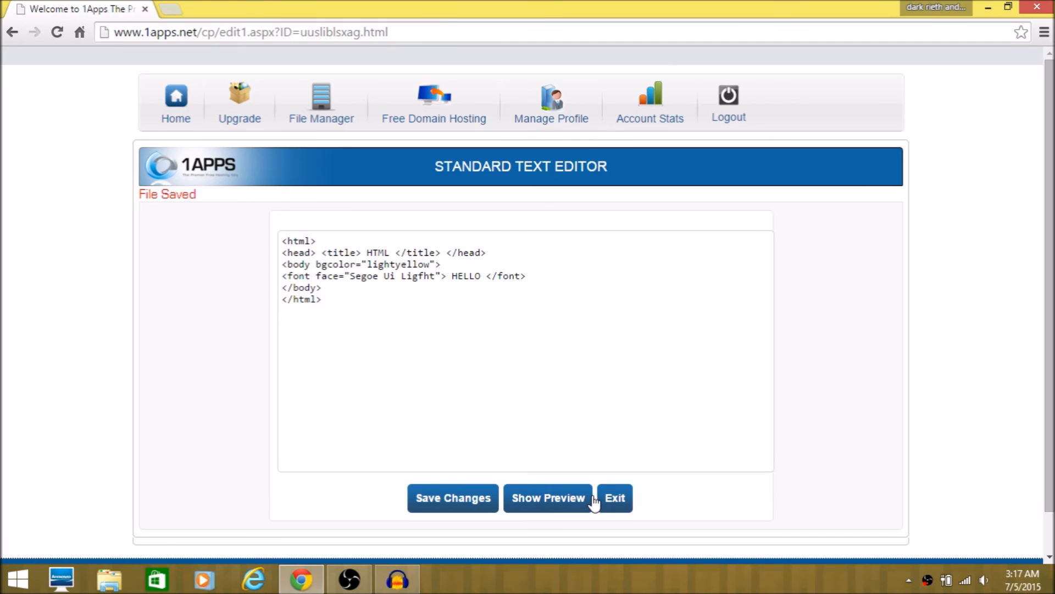
mouse_move(562, 138)
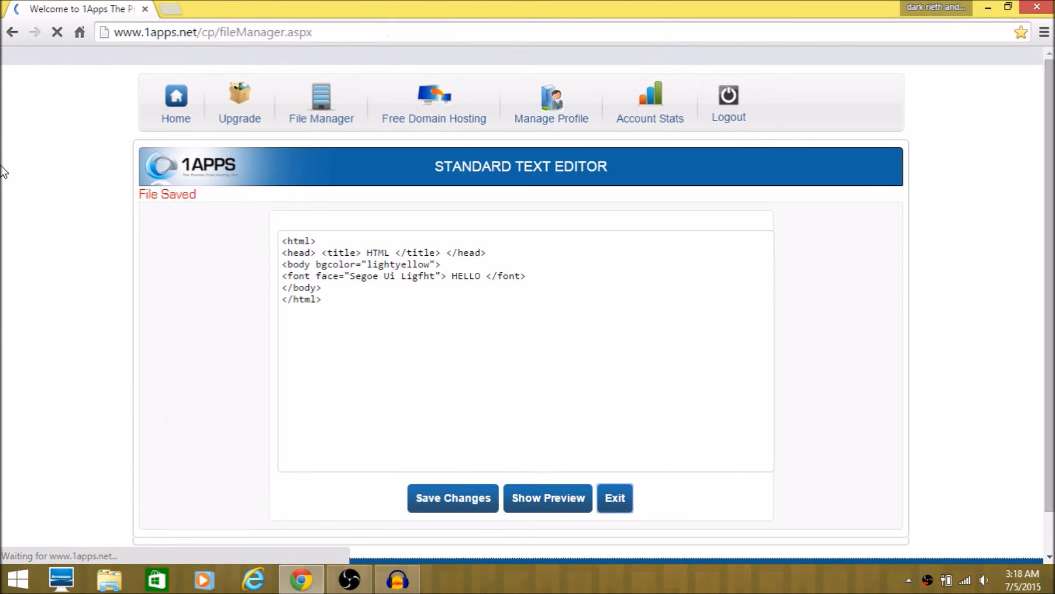
click(614, 498)
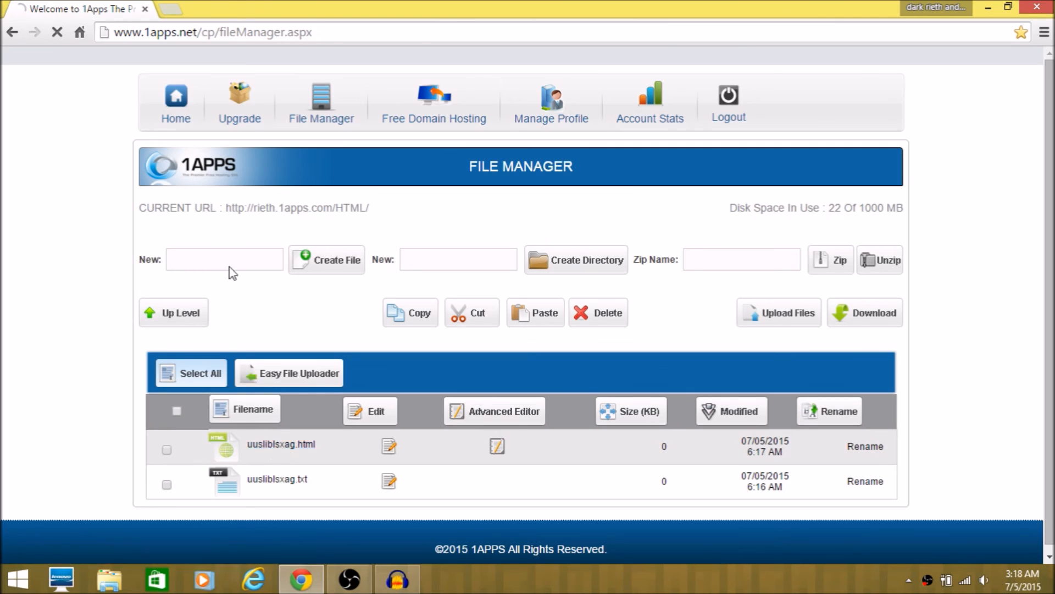
click(280, 443)
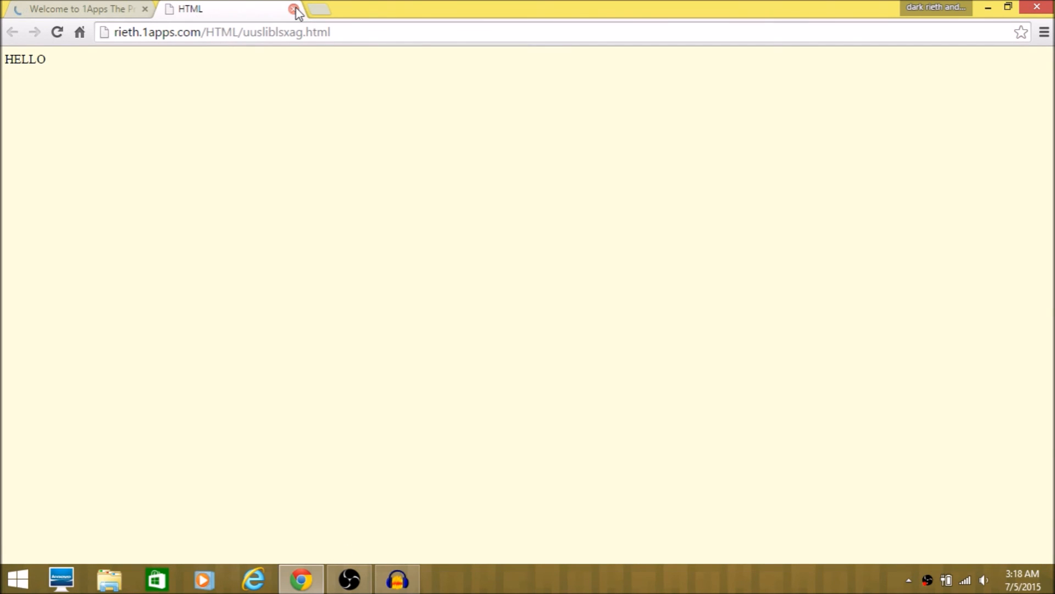
click(291, 10)
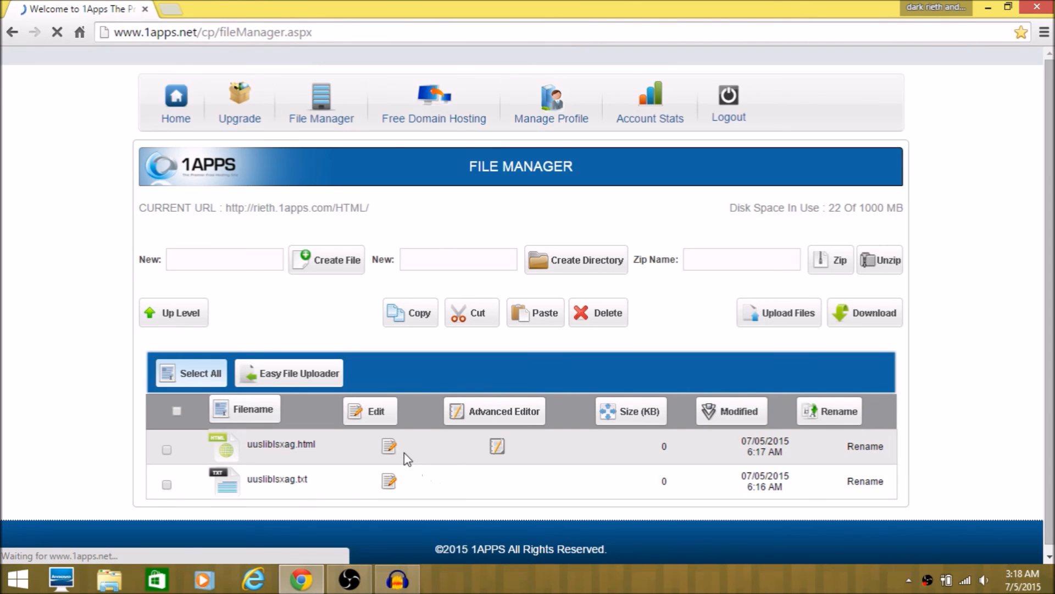